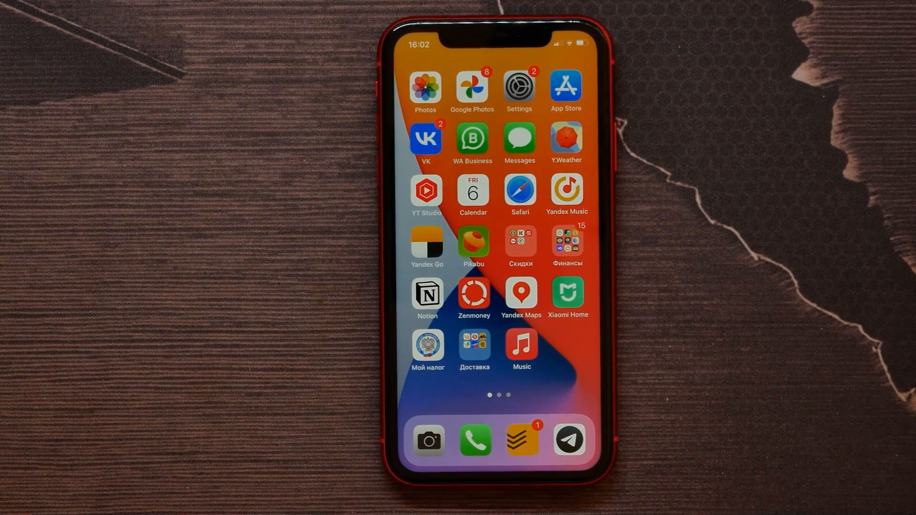
Step: Launch Messages from the home screen and enter the Tinkoff call-transcript thread
{"action": "left_click", "coordinate": [519, 139]}
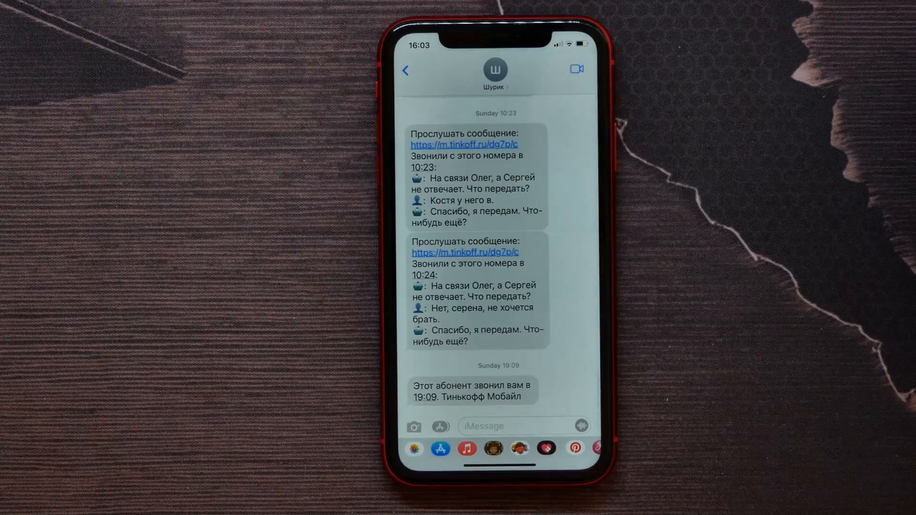
{"action": "left_click", "coordinate": [407, 70]}
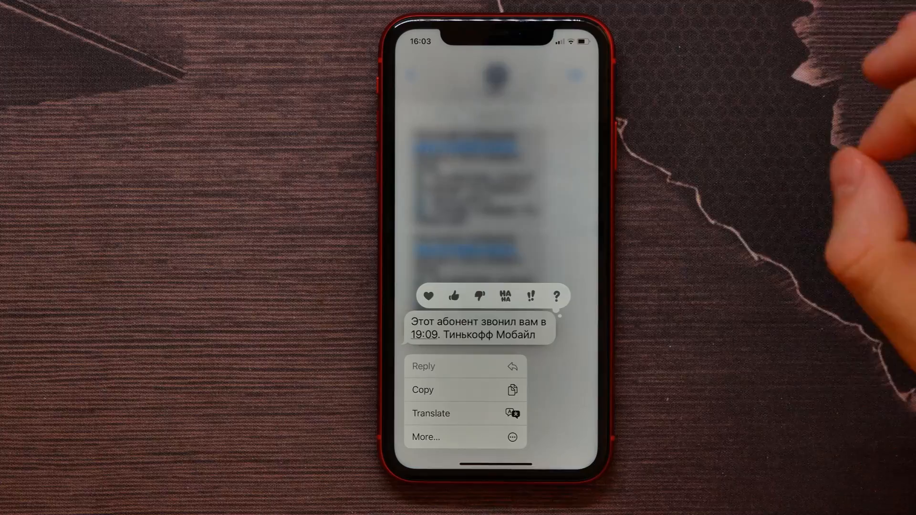
Step: Add a thumbs-up Tapback to the latest message about the 19:09 call
{"action": "left_click", "coordinate": [454, 296]}
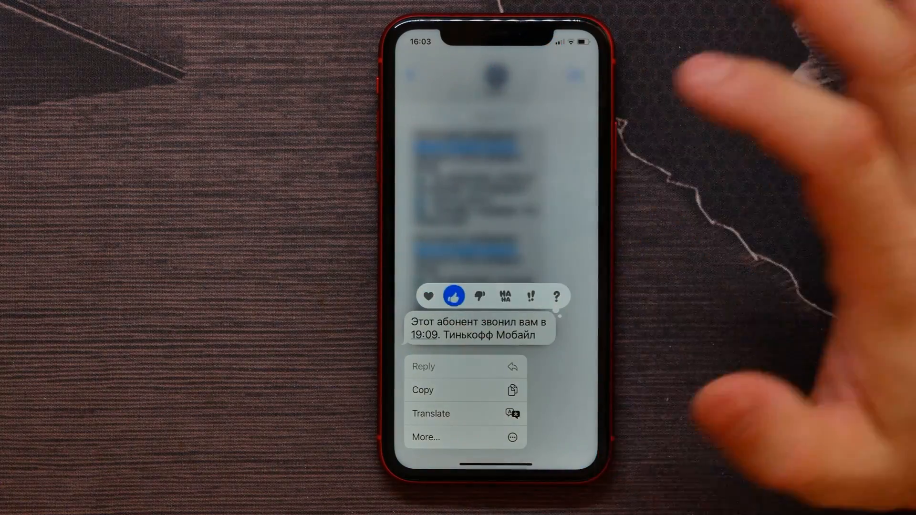